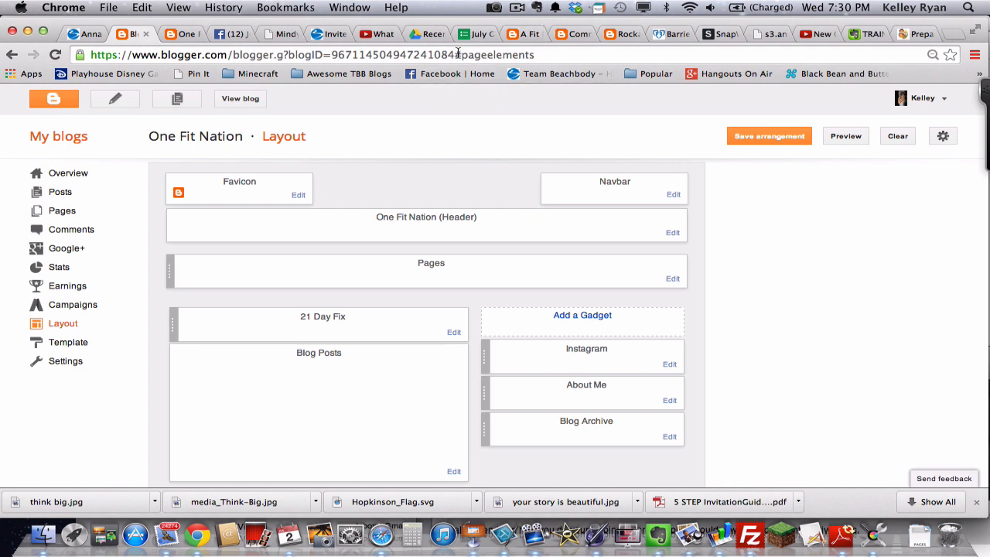
mouse_move(584, 381)
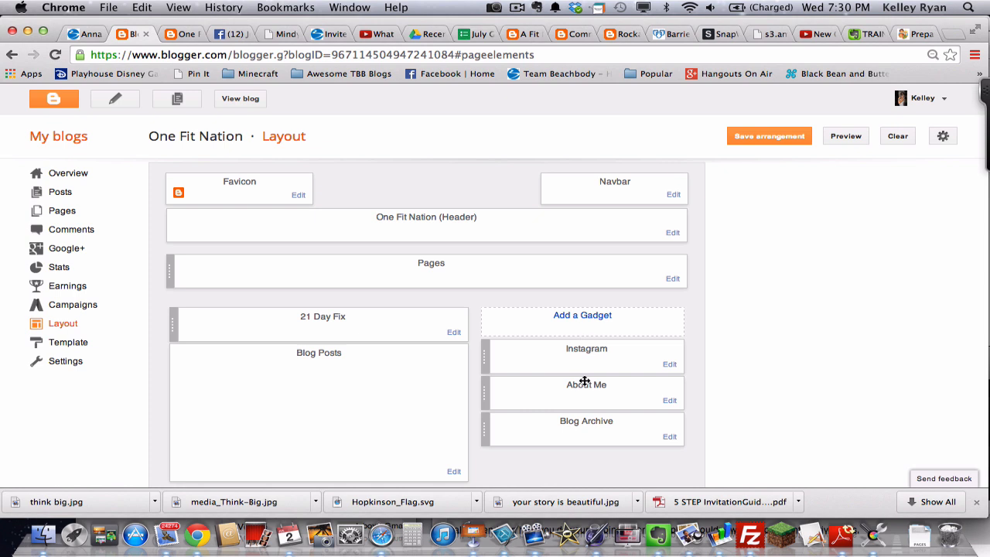
mouse_move(588, 367)
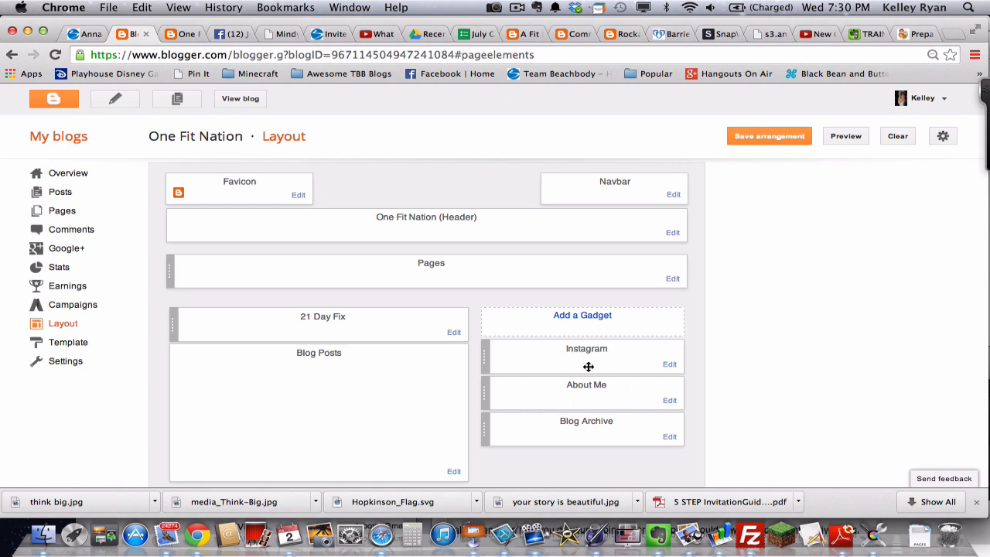
mouse_move(628, 383)
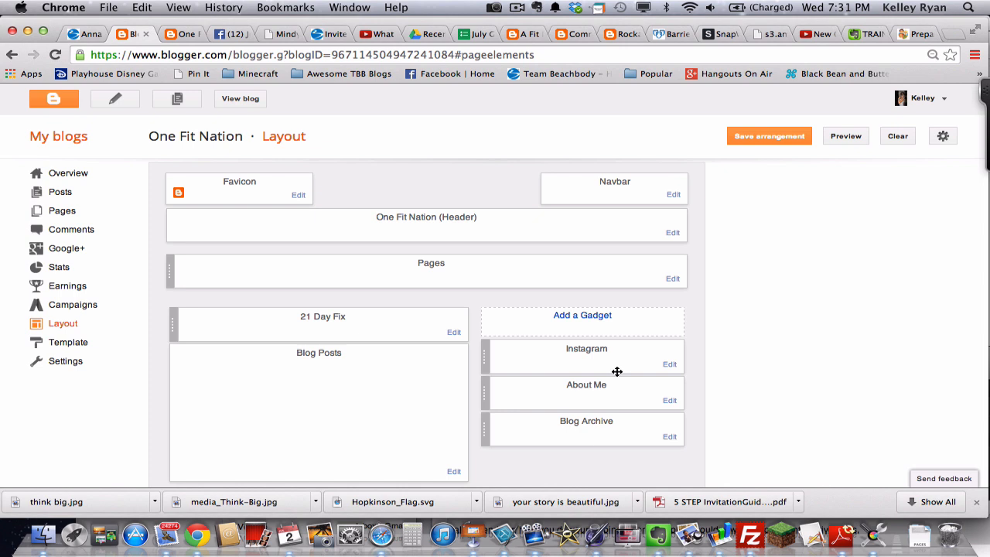
mouse_move(611, 359)
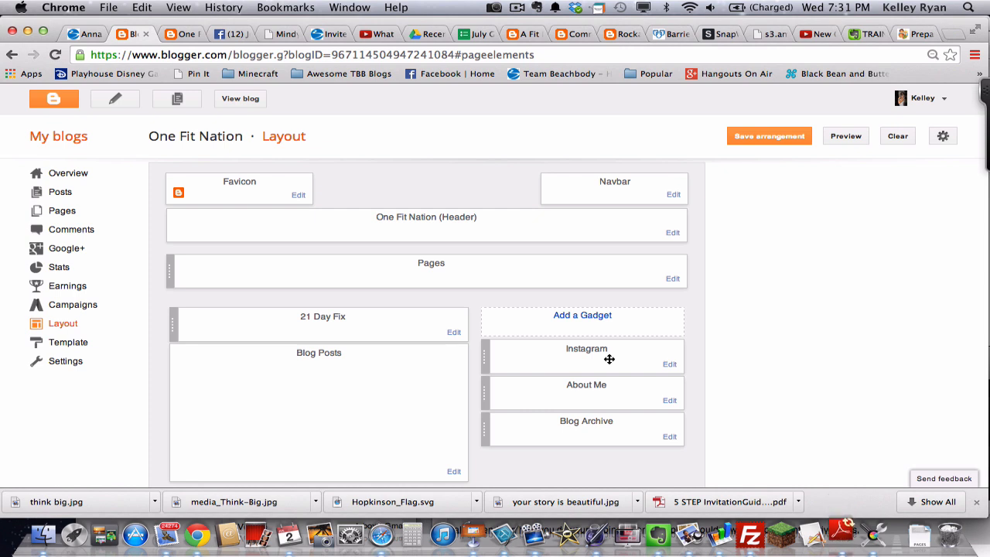
mouse_move(600, 341)
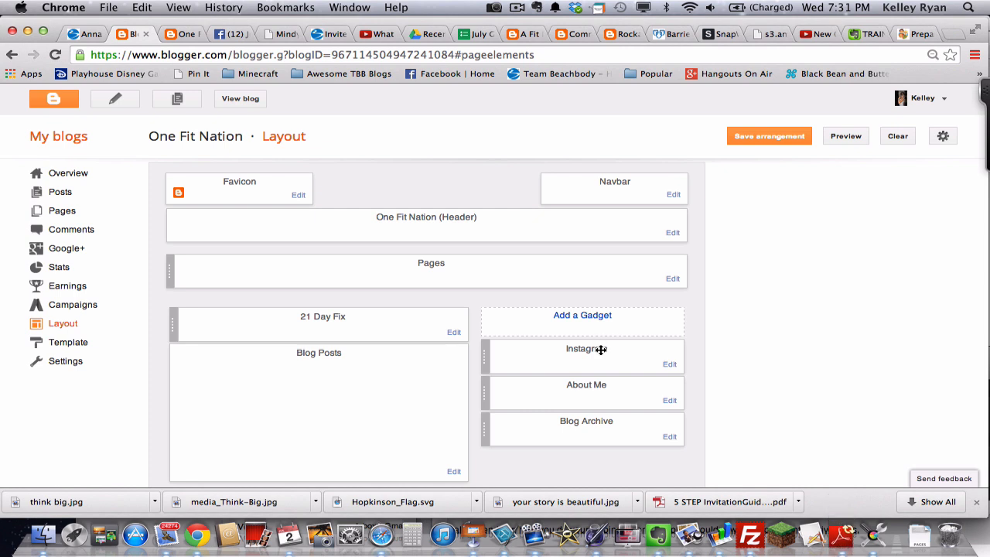
mouse_move(401, 198)
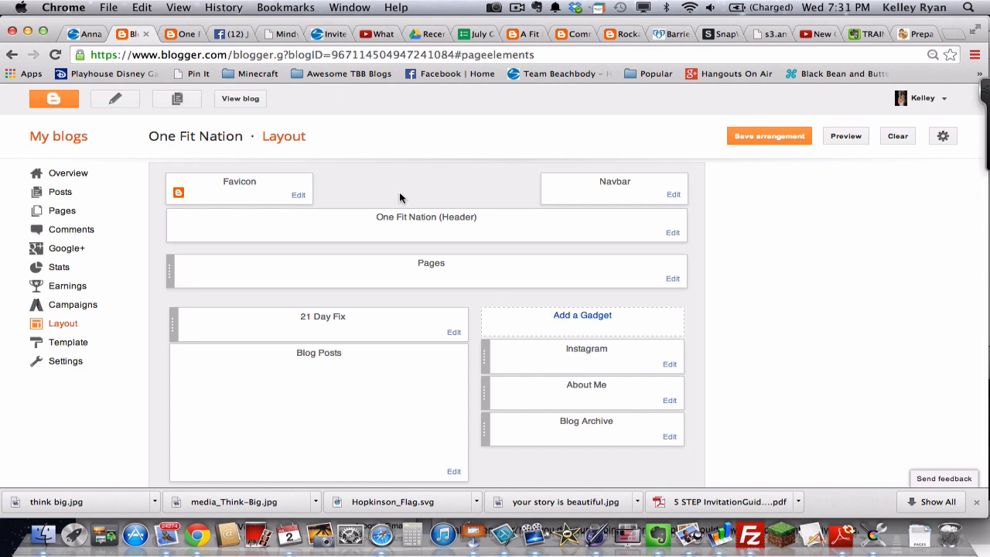
mouse_move(399, 195)
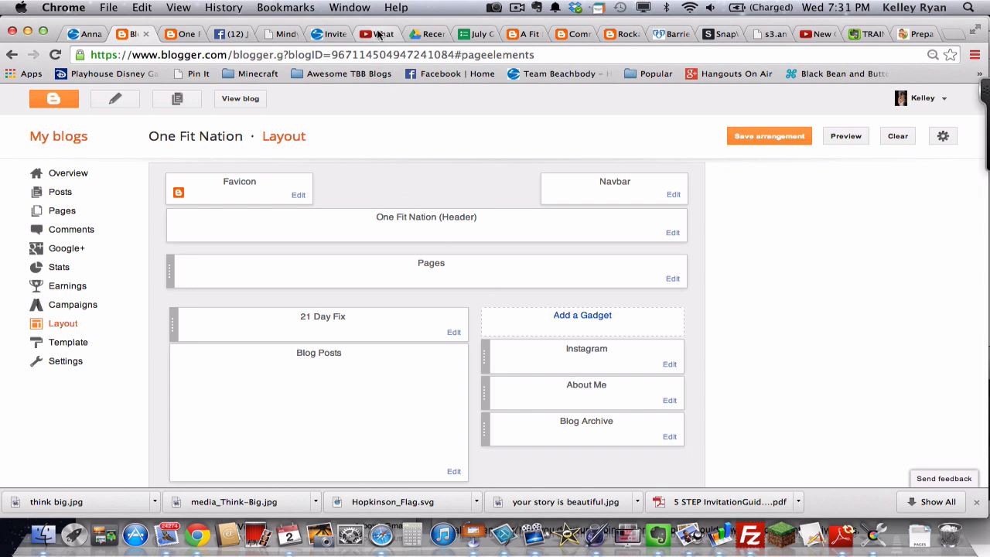
Reveal the share link for the 'What is Beachbody Coaching?' YouTube video, then return to Blogger's Layout page.
left_click(374, 34)
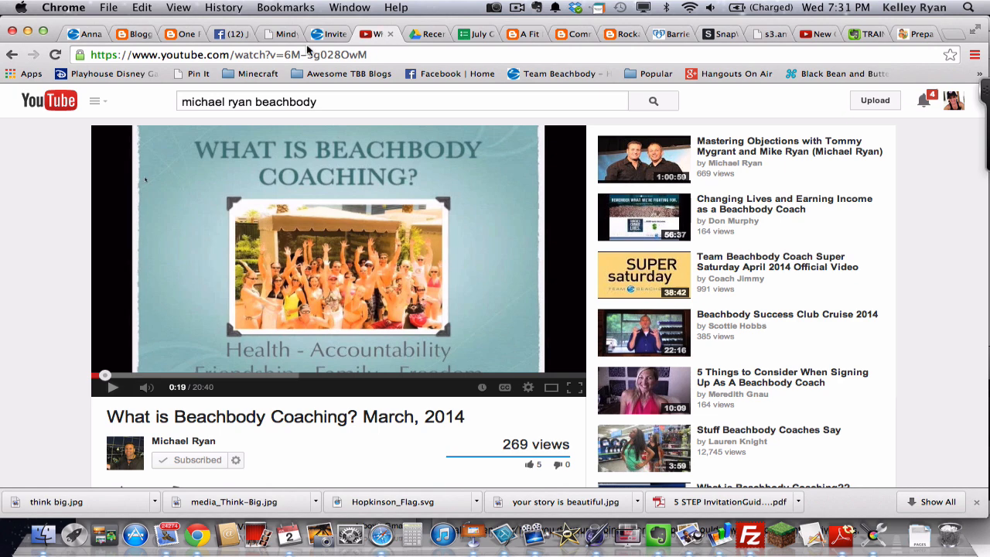
mouse_move(72, 255)
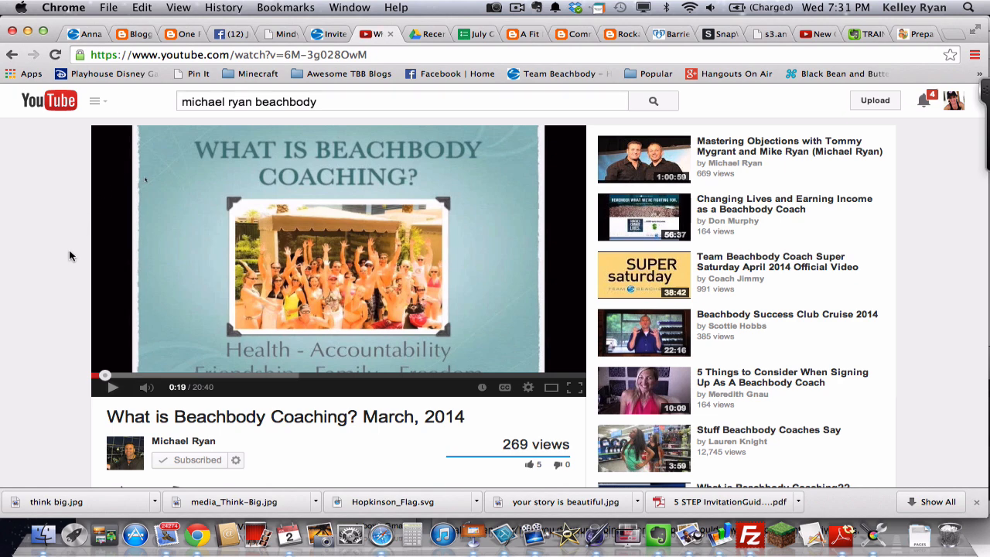
scroll("down", 3)
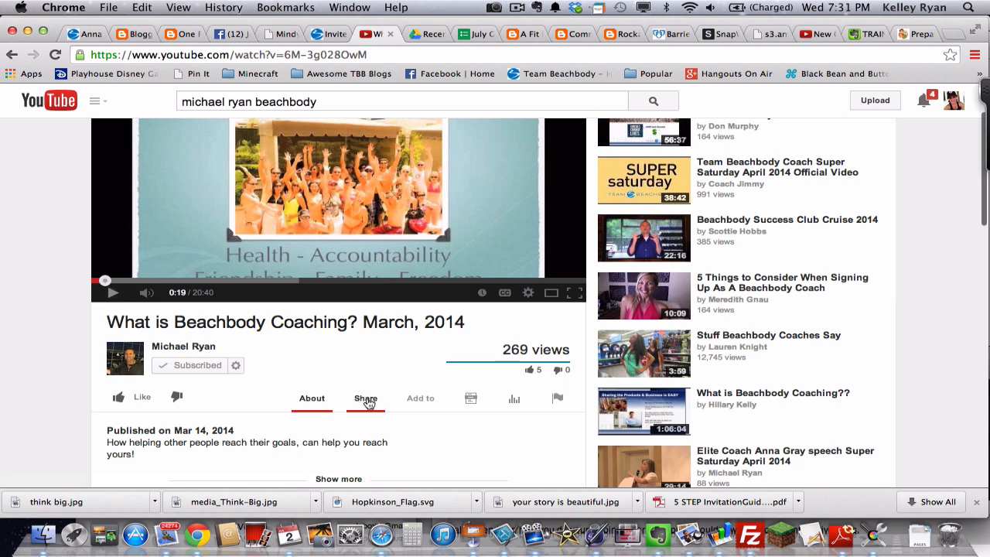
left_click(365, 397)
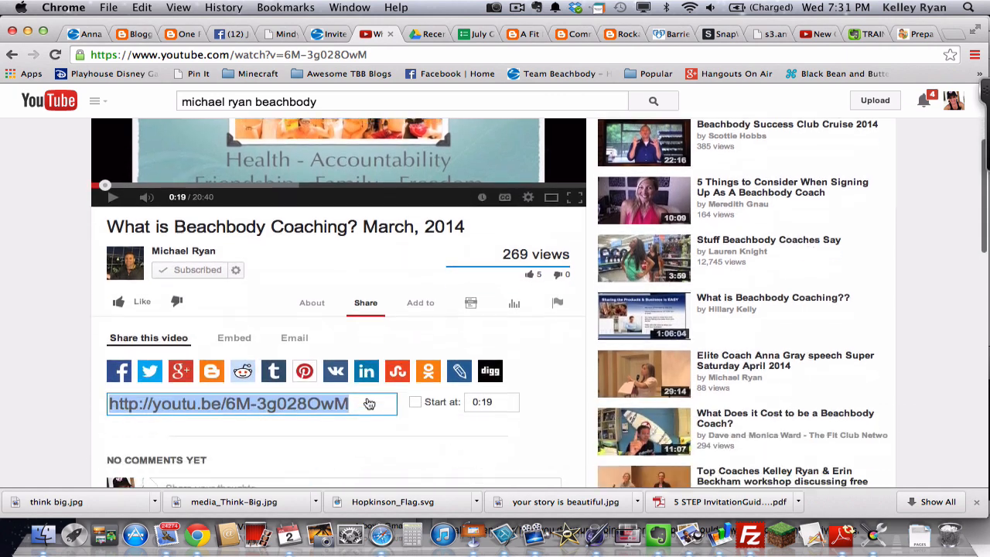
scroll("down", 3)
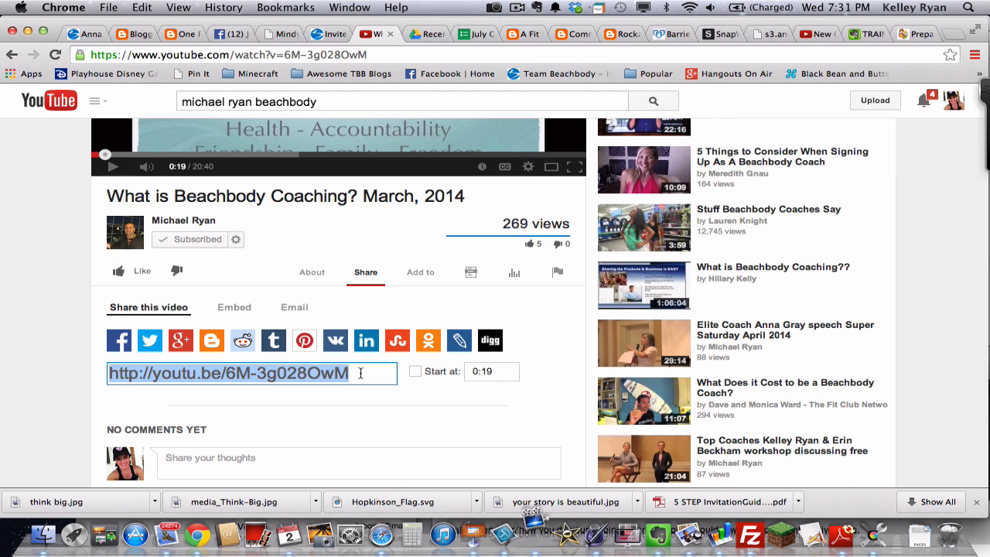
mouse_move(143, 260)
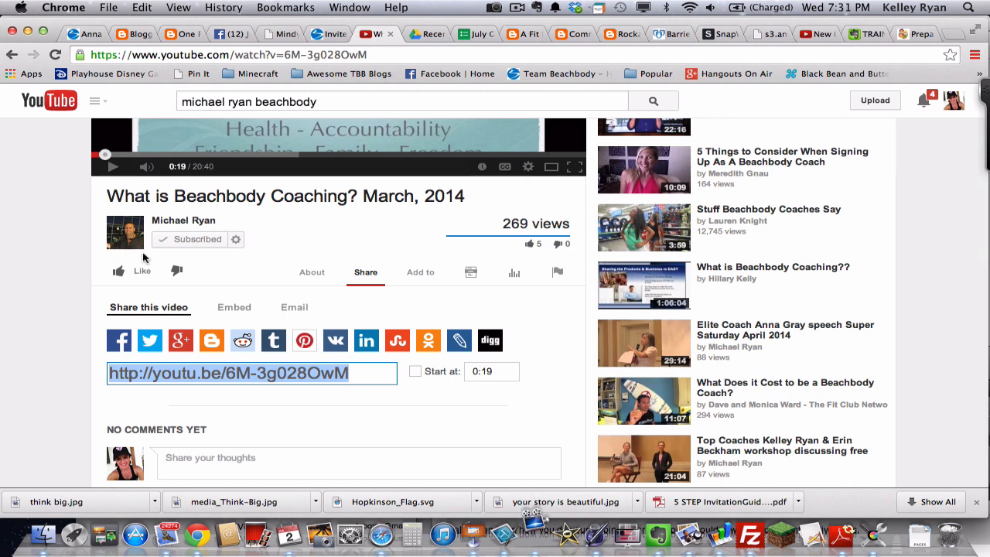
mouse_move(359, 285)
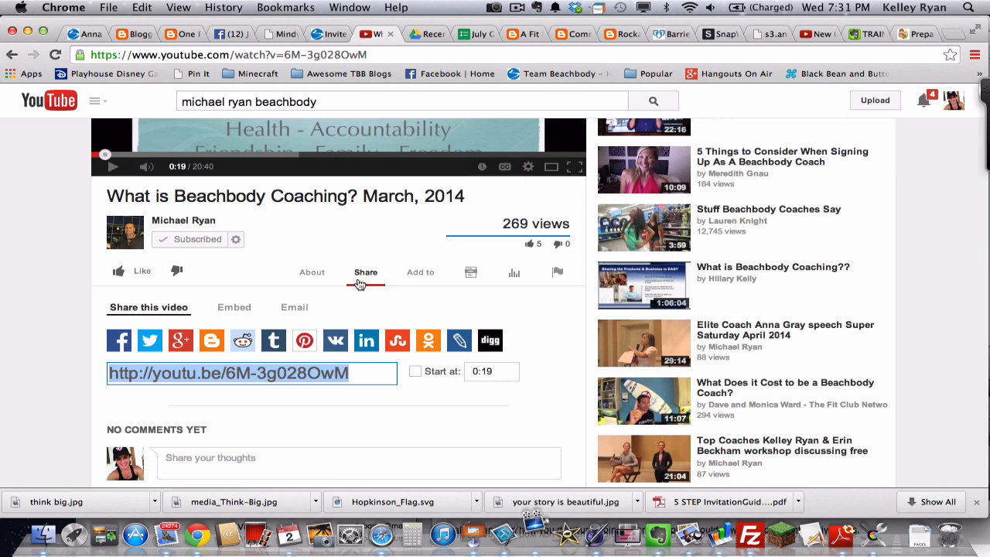
left_click(233, 306)
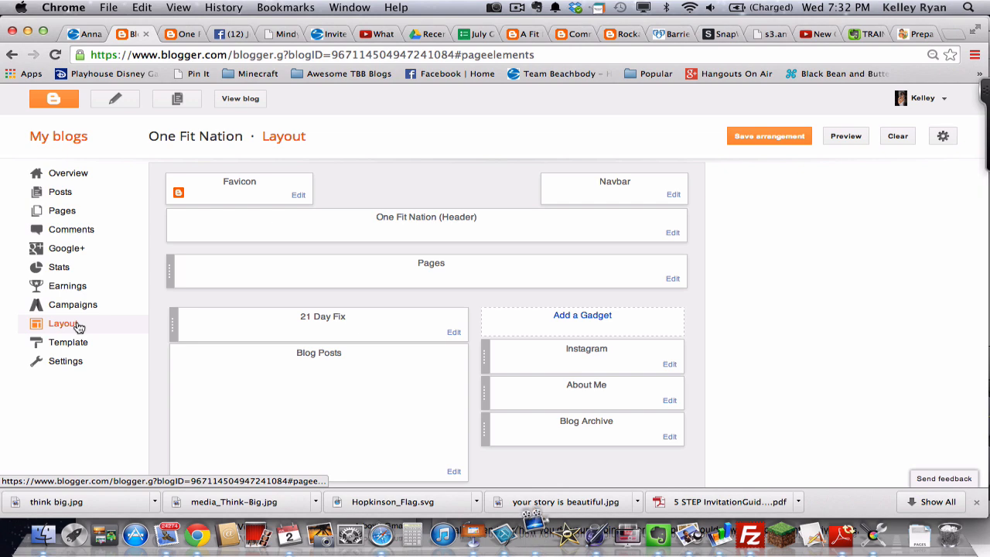
Add a new HTML/JavaScript gadget to the sidebar, bringing up its empty configuration form.
left_click(582, 316)
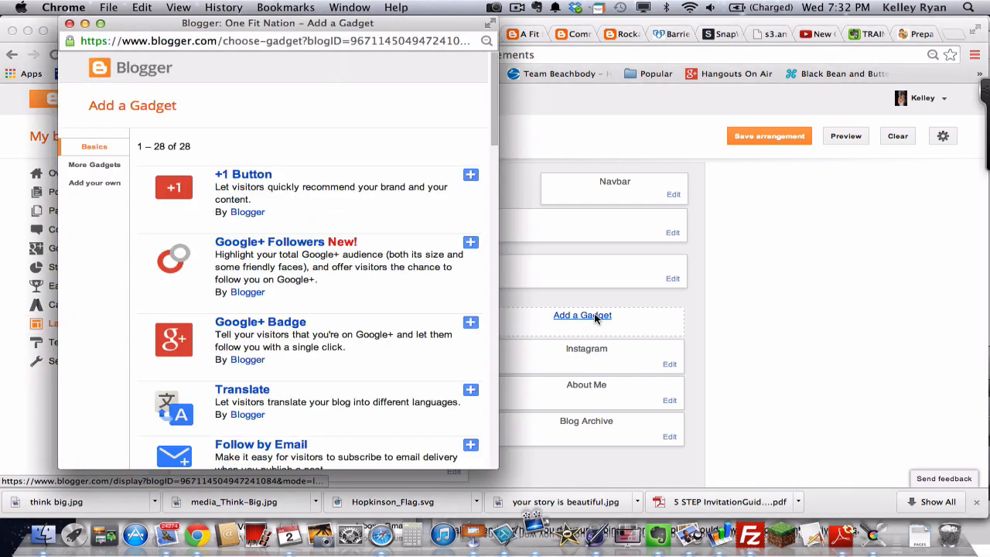
scroll("down", 3)
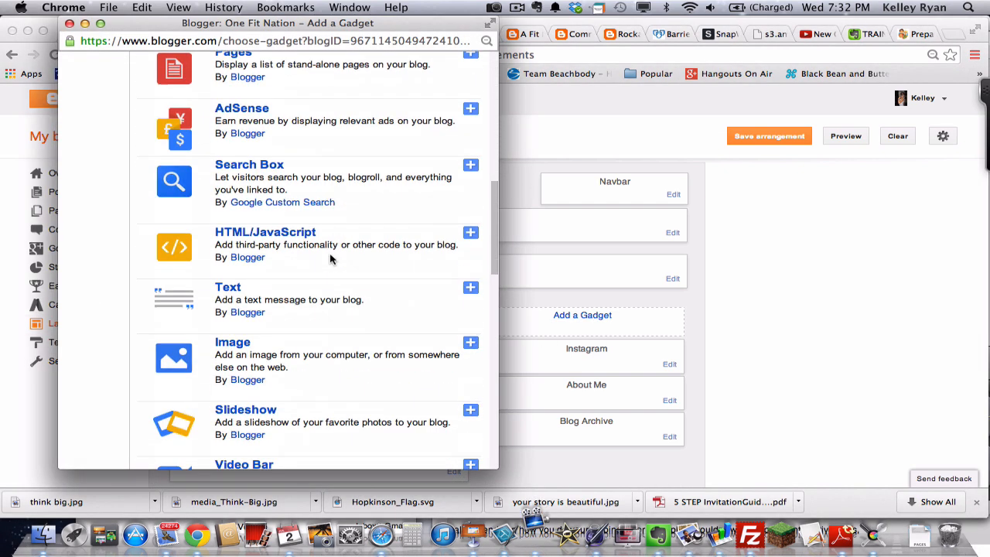
scroll("down", 3)
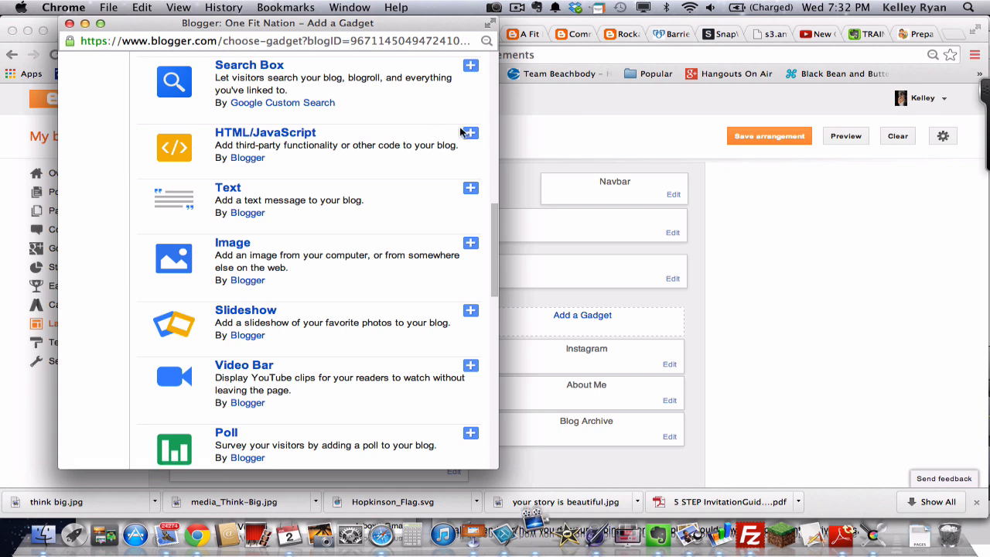
left_click(470, 133)
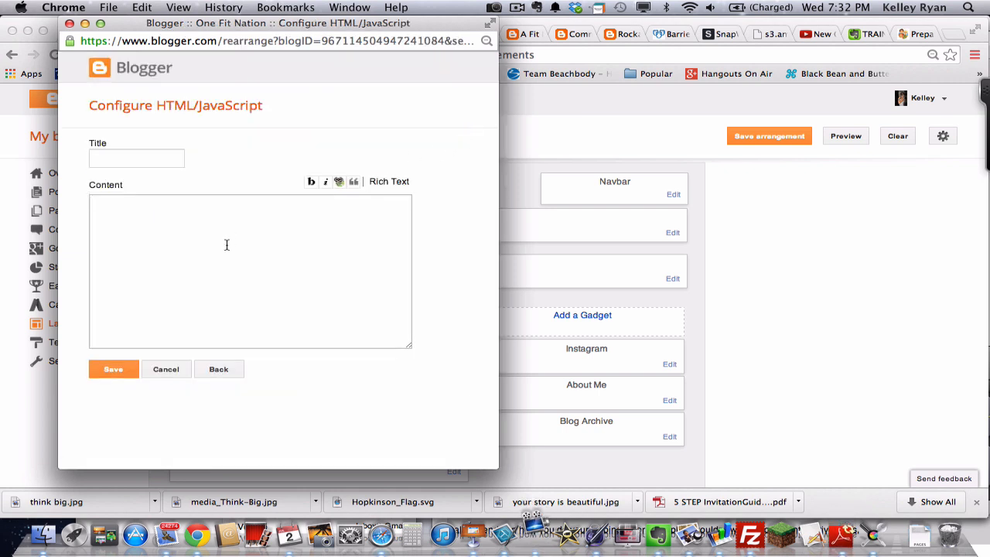
Save the gadget with the YouTube iframe embed code and the title 'What is Beachbody Coaching?'.
type("<iframe width=\"560\" height=\"315\" src=\"//www.youtube.com/embed/6M-3g028OwM\" frameborder=\"0\" allowfullscreen></iframe>")
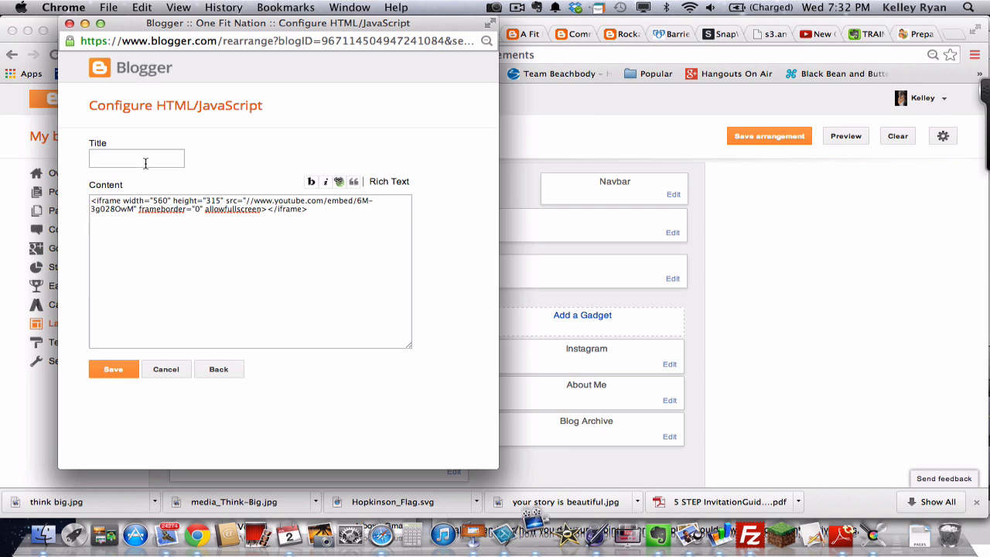
left_click(136, 158)
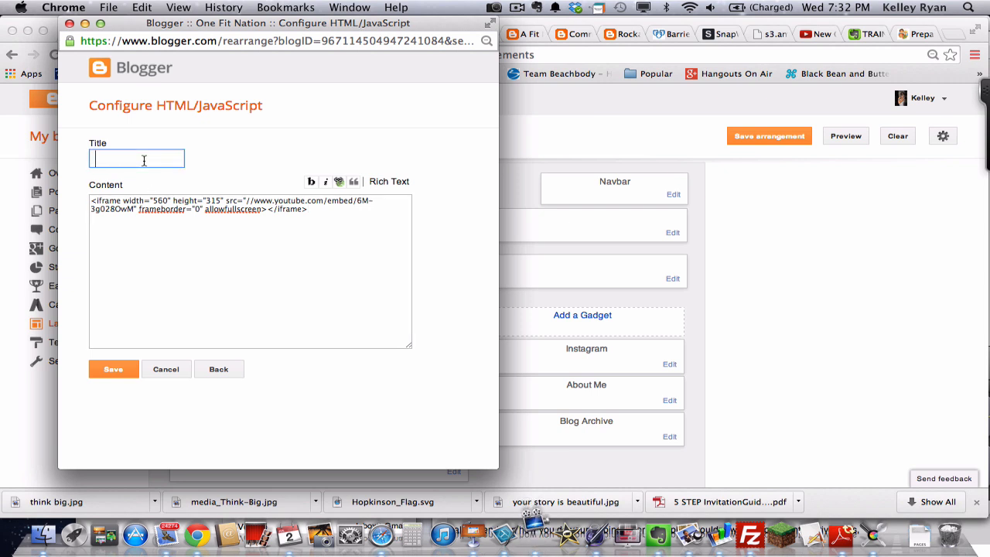
type("W")
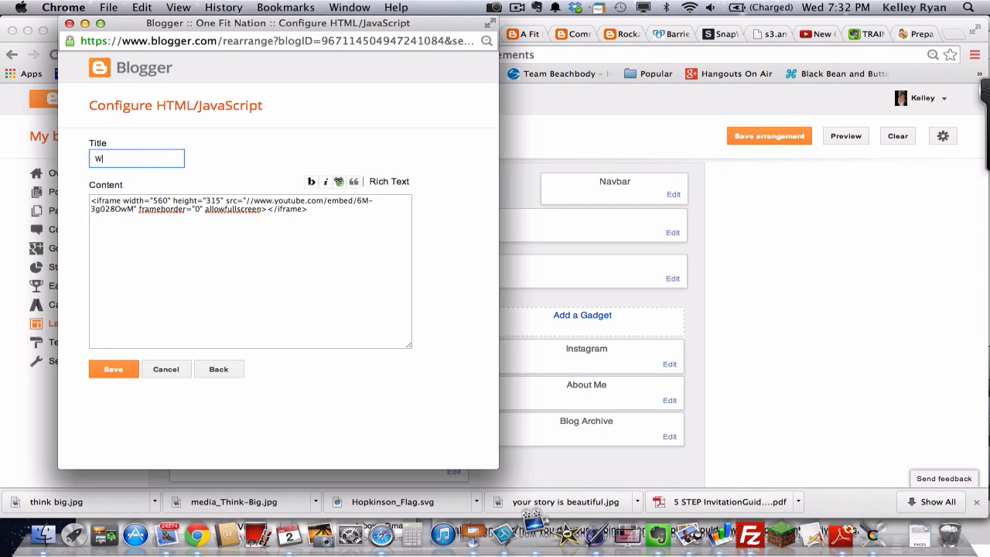
type("What is Be")
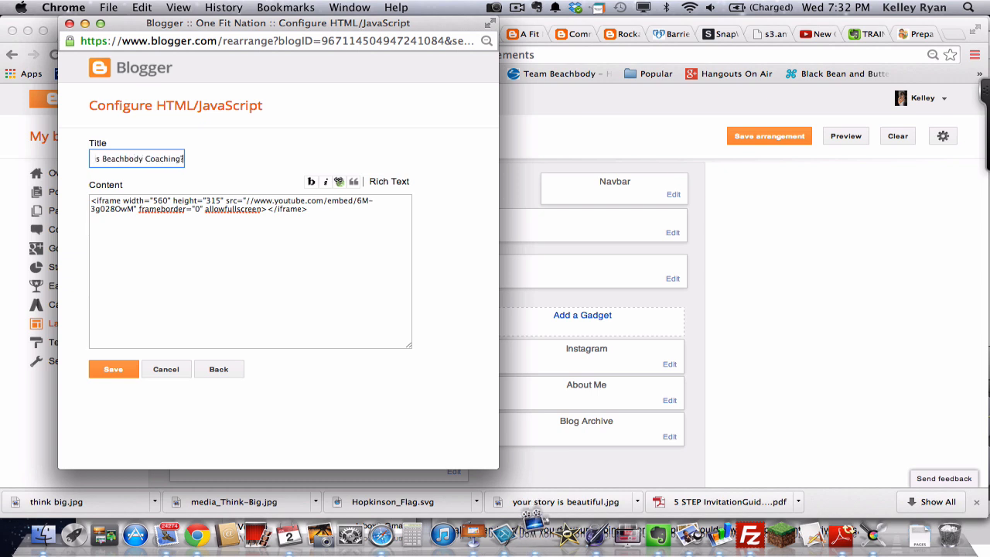
left_click(113, 368)
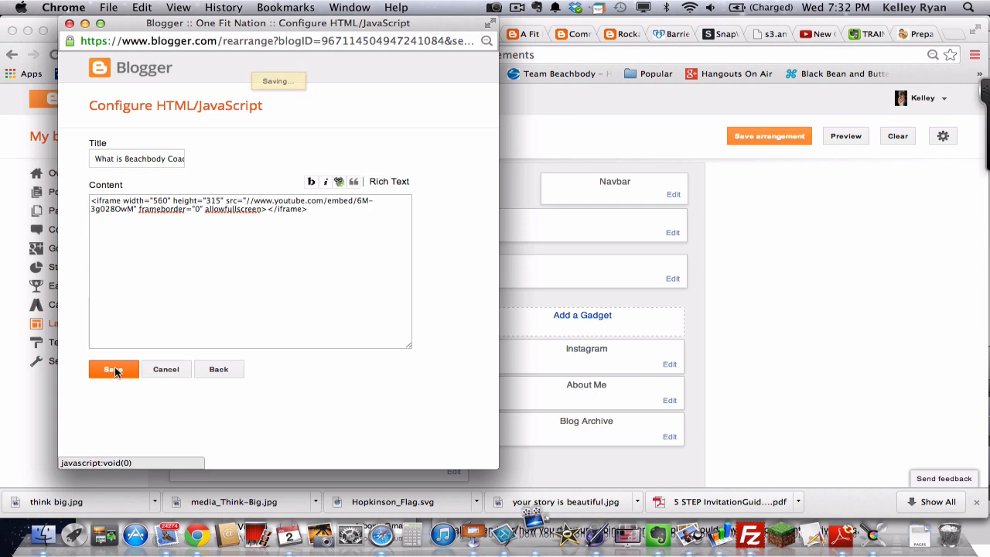
left_click(113, 368)
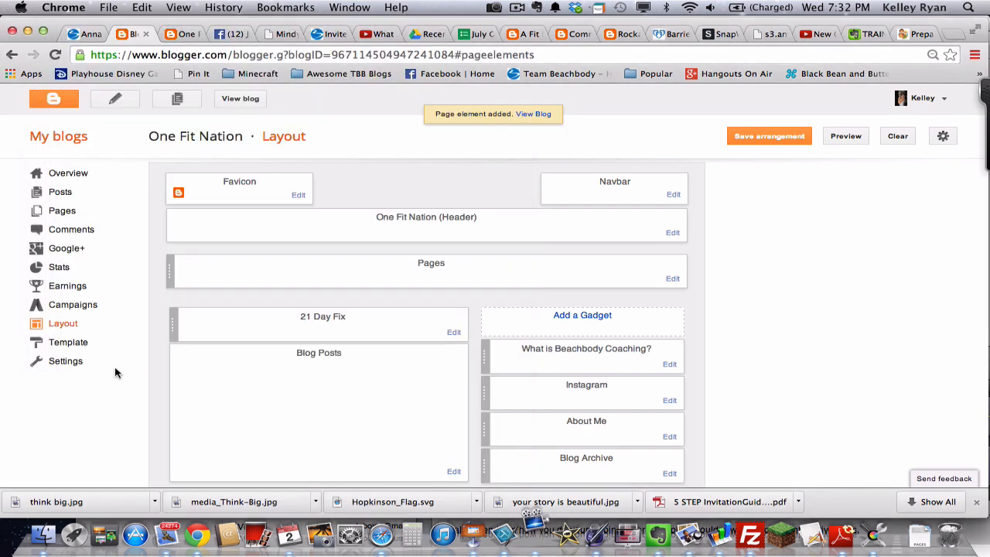
mouse_move(535, 114)
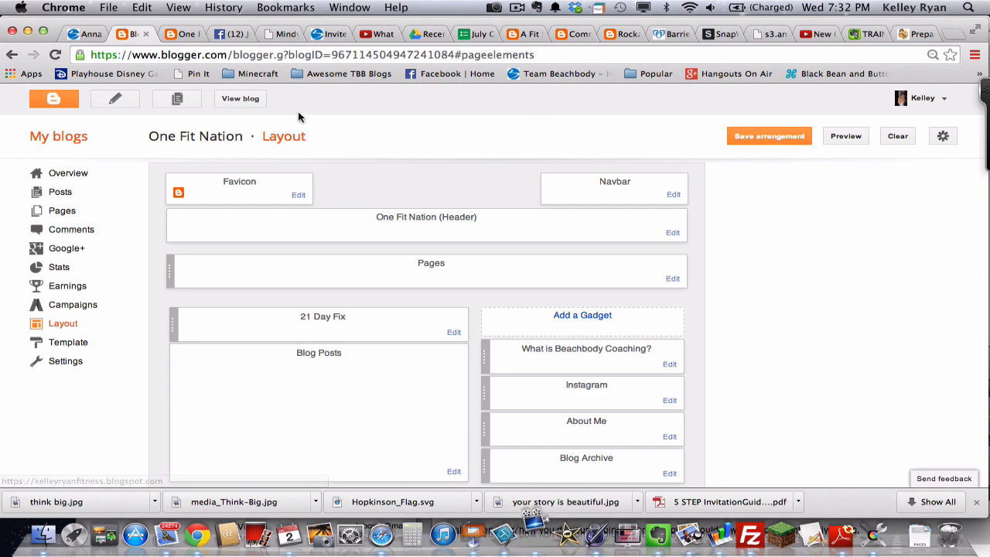
View the live blog to confirm the video appears in the sidebar.
left_click(239, 99)
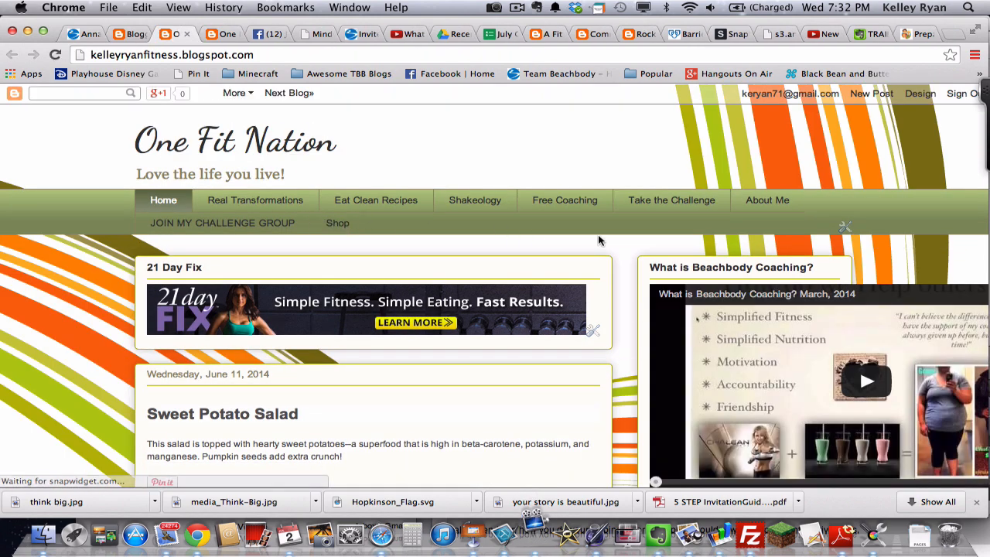
scroll("down", 3)
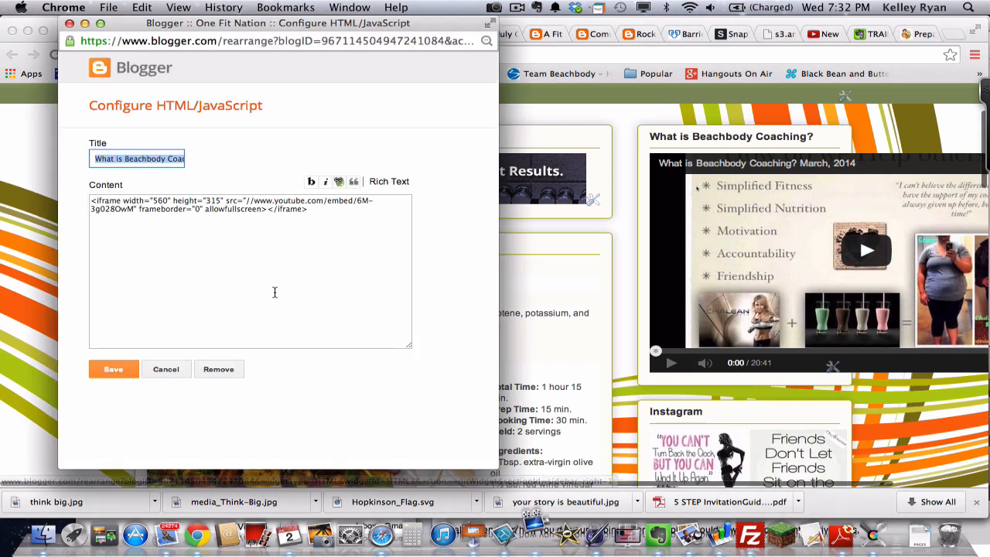
mouse_move(230, 263)
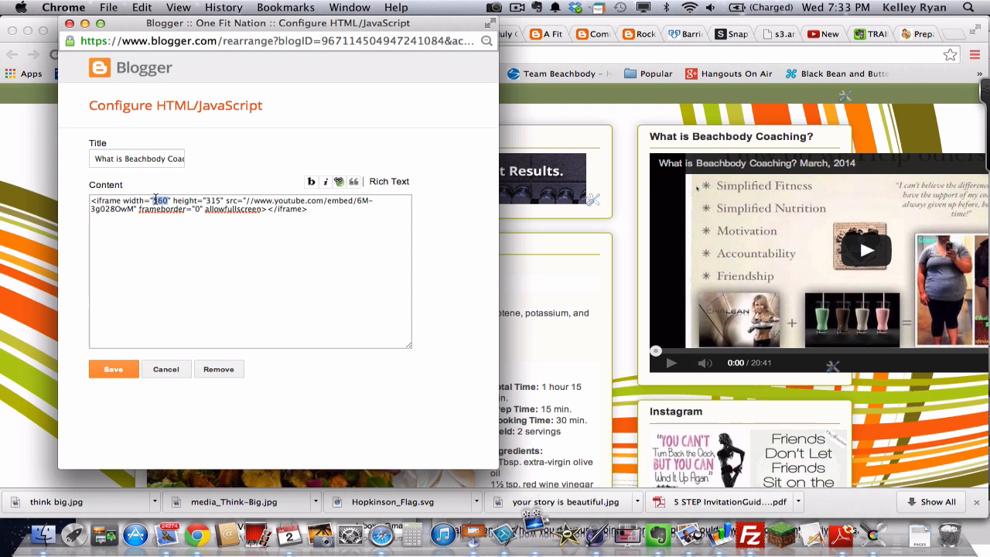
Change the iframe embed size to width 300 by height 200 and save the gadget.
type("300")
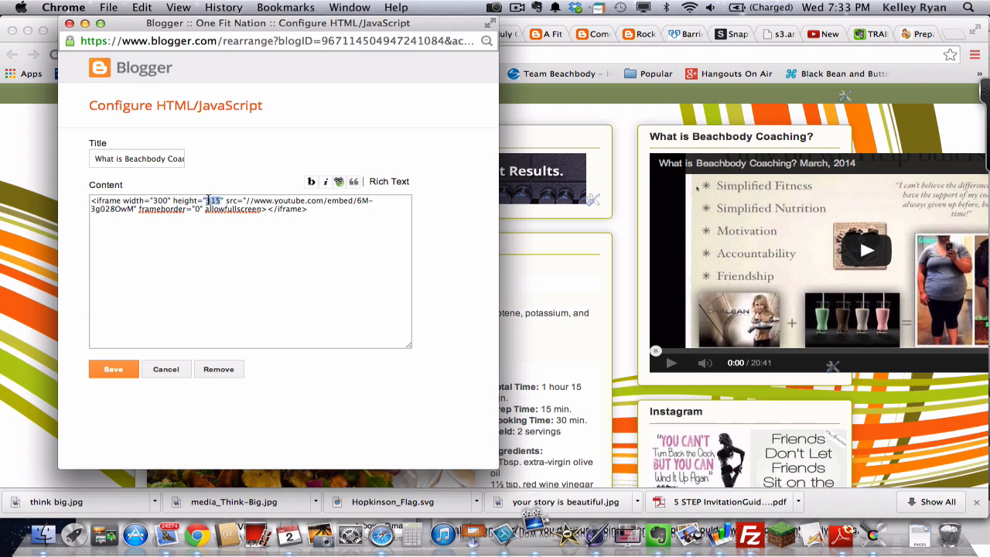
type("200")
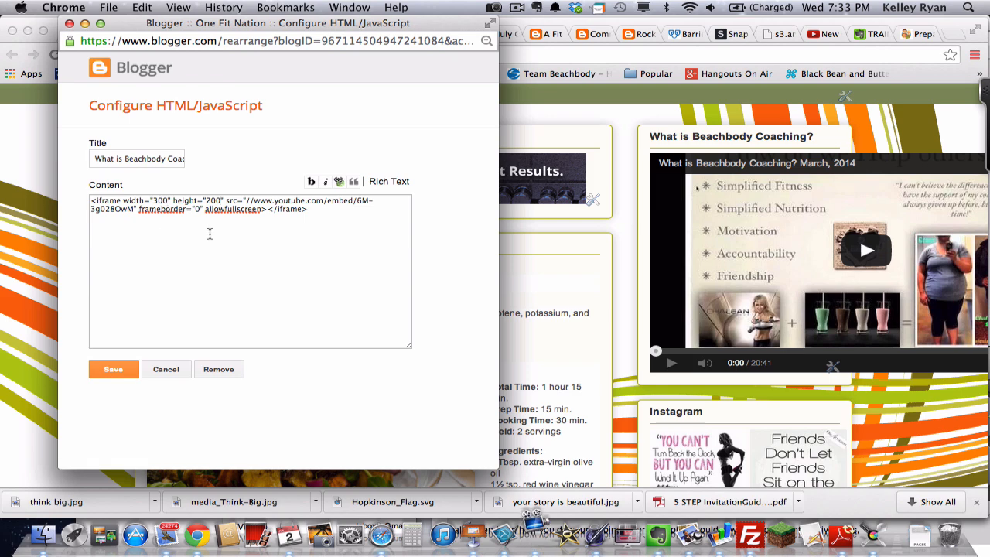
left_click(113, 368)
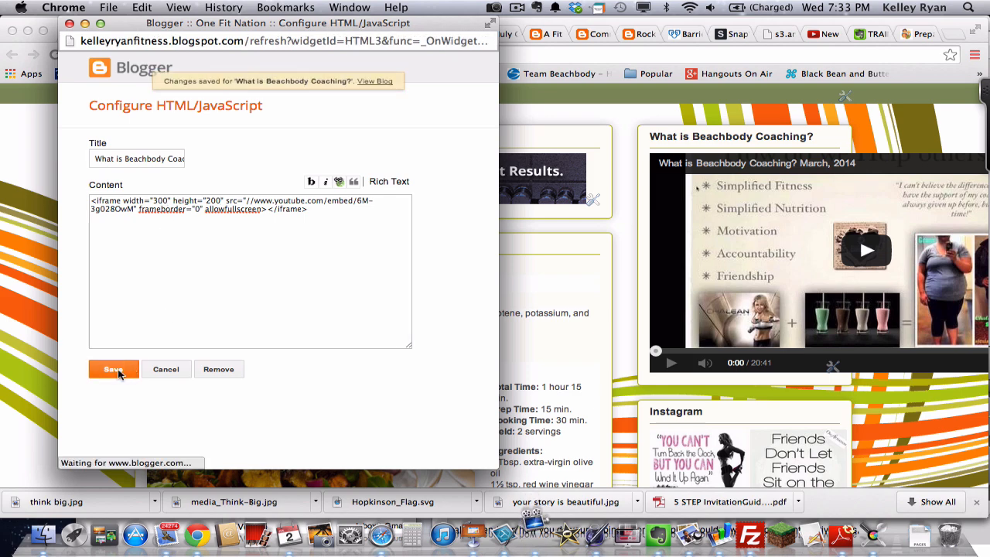
Play the resized video in the One Fit Nation blog sidebar to confirm it fits and works.
left_click(113, 368)
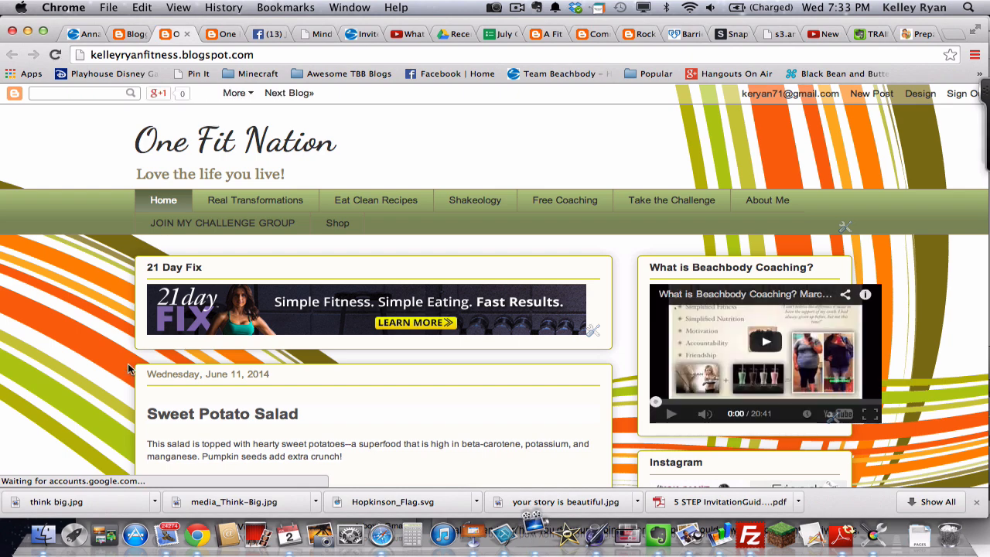
scroll("down", 3)
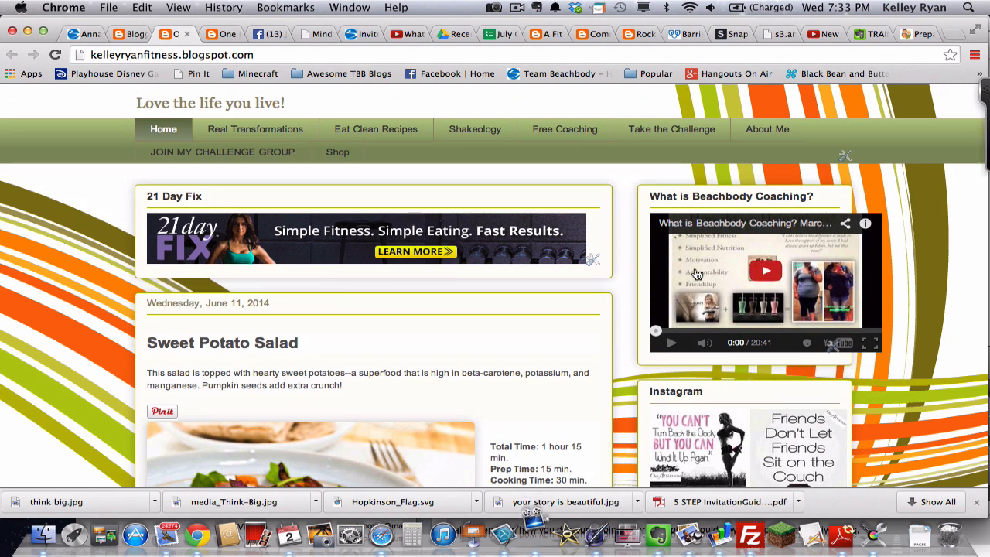
mouse_move(766, 274)
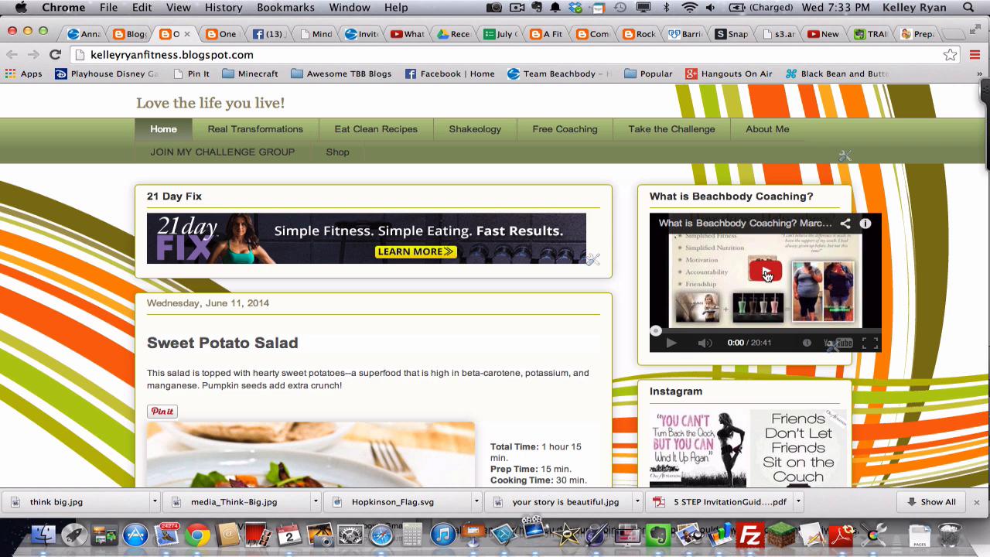
left_click(766, 272)
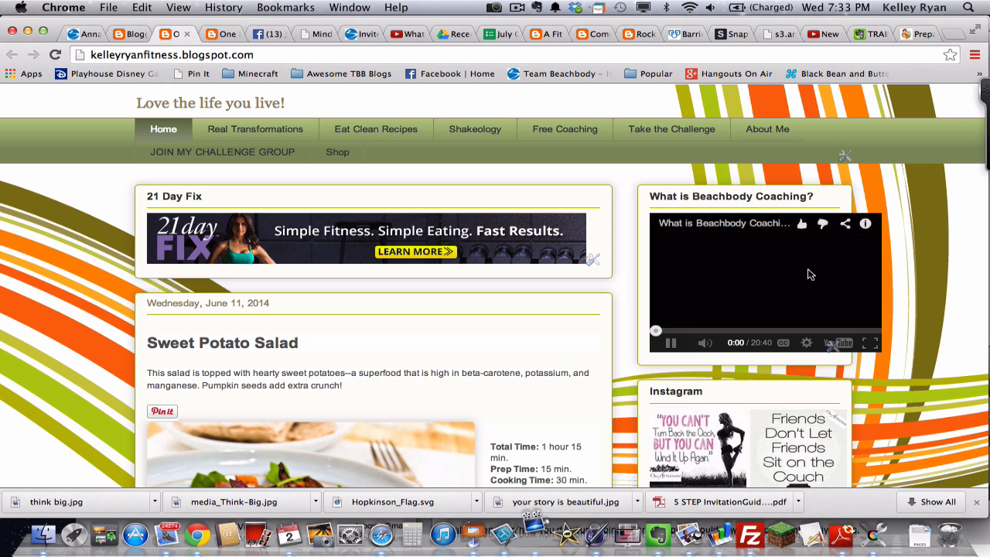
left_click(672, 343)
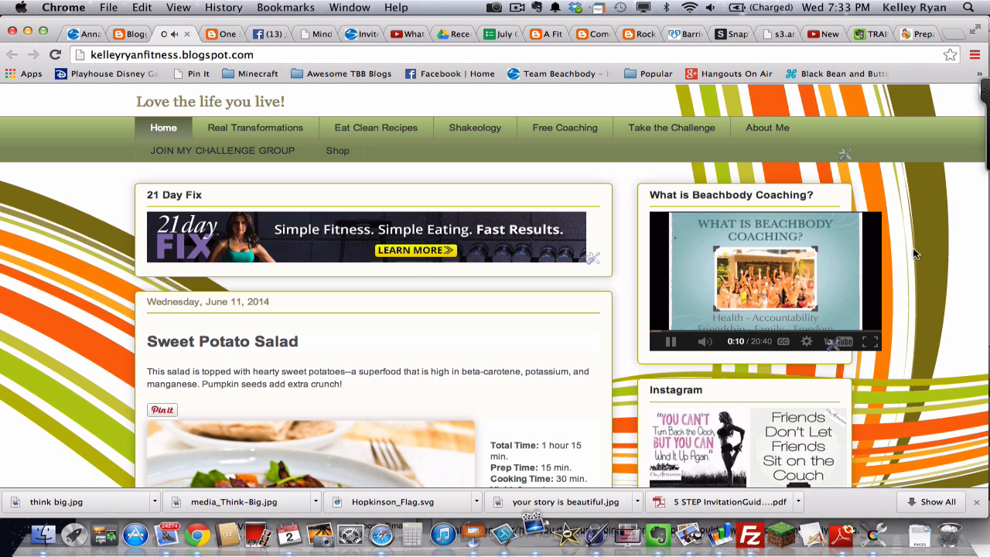
mouse_move(909, 245)
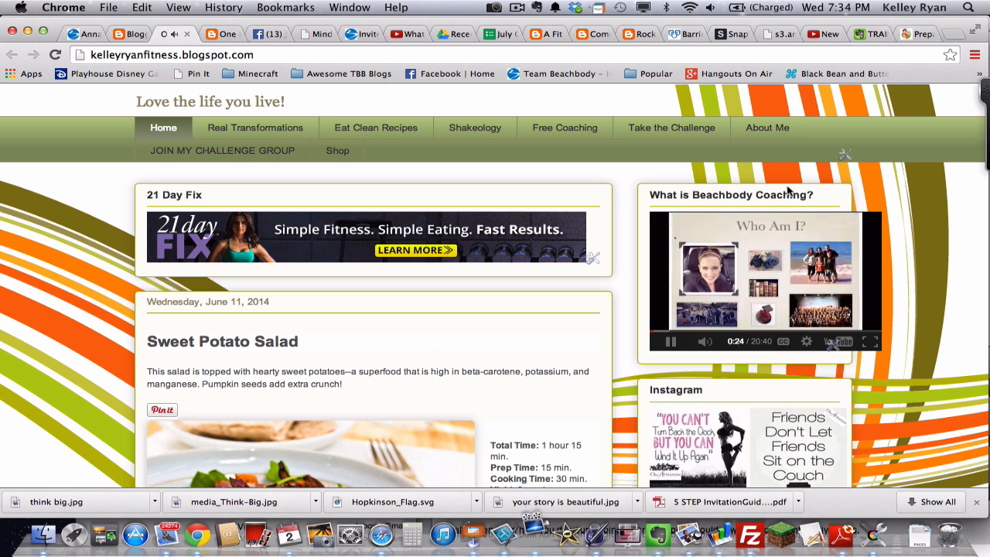
left_click(516, 6)
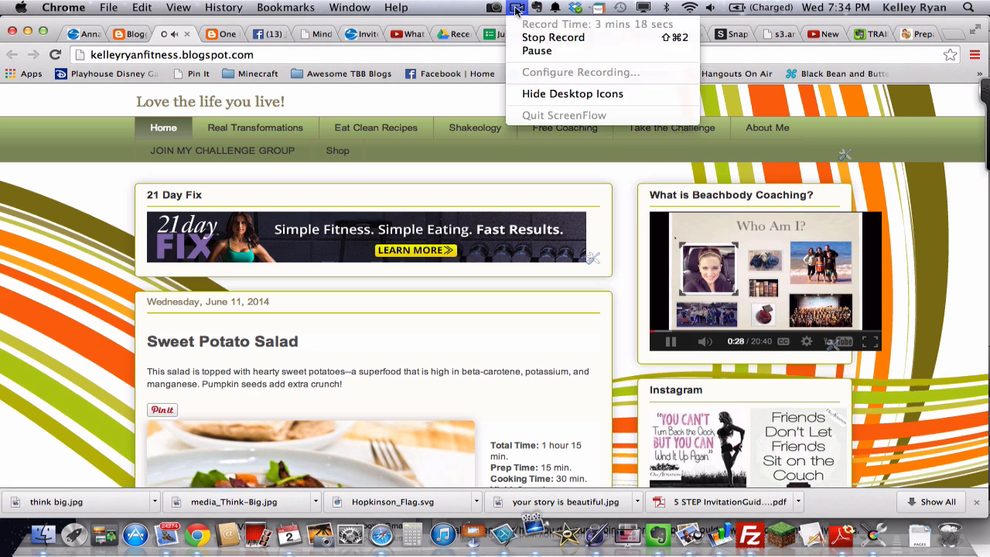
mouse_move(554, 37)
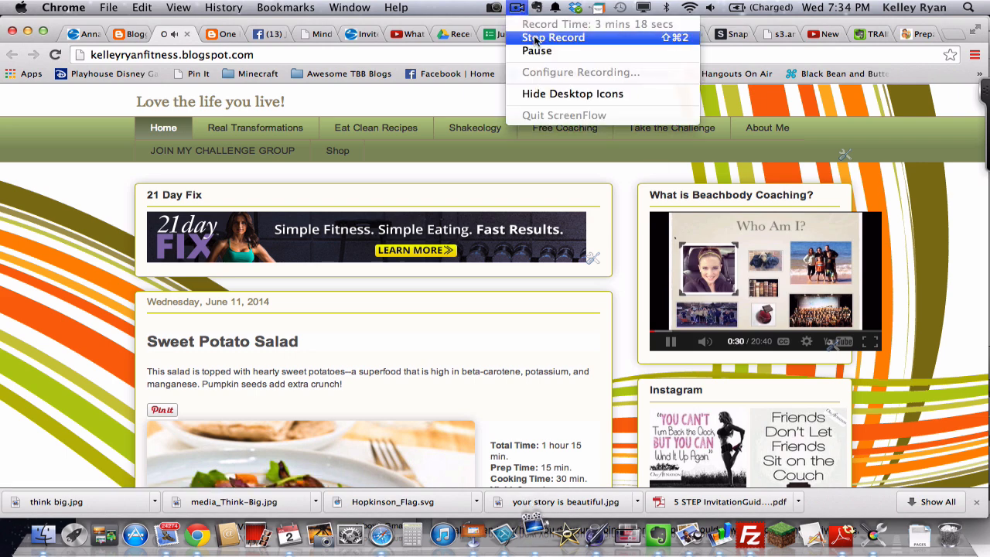